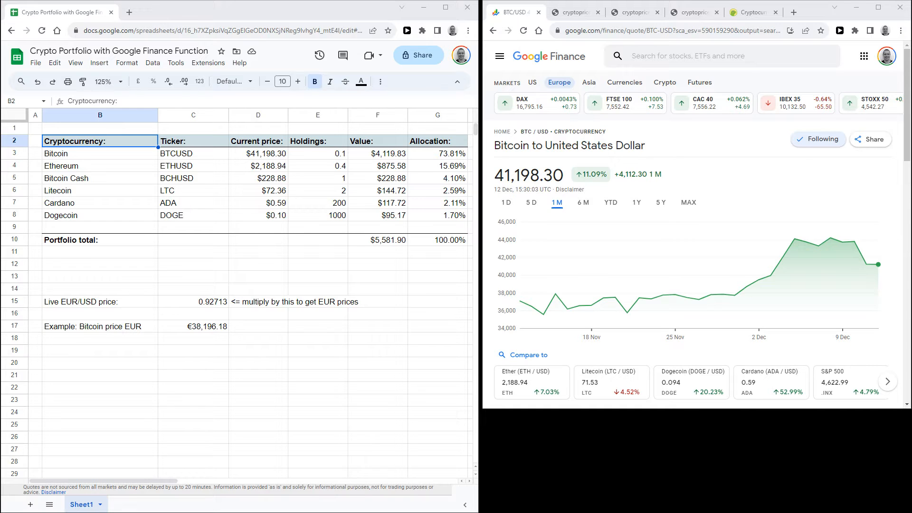
mouse_move(421, 415)
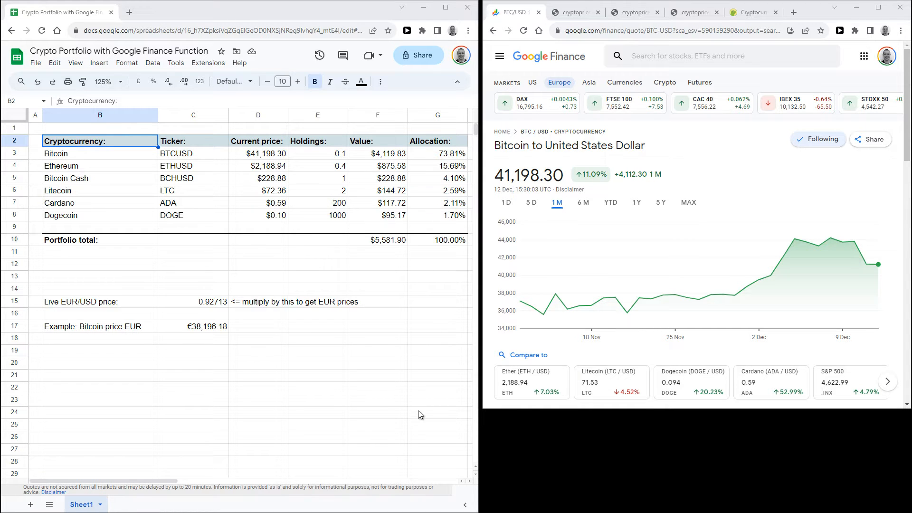
mouse_move(106, 153)
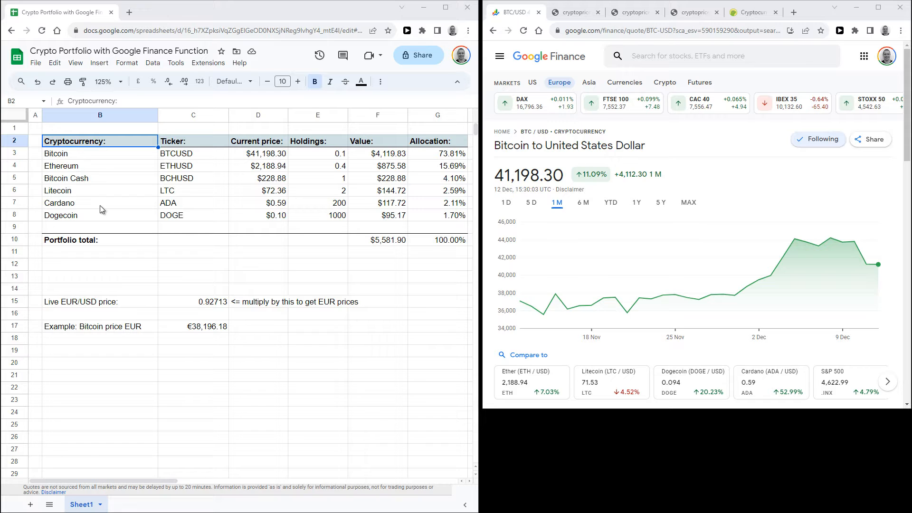
mouse_move(156, 175)
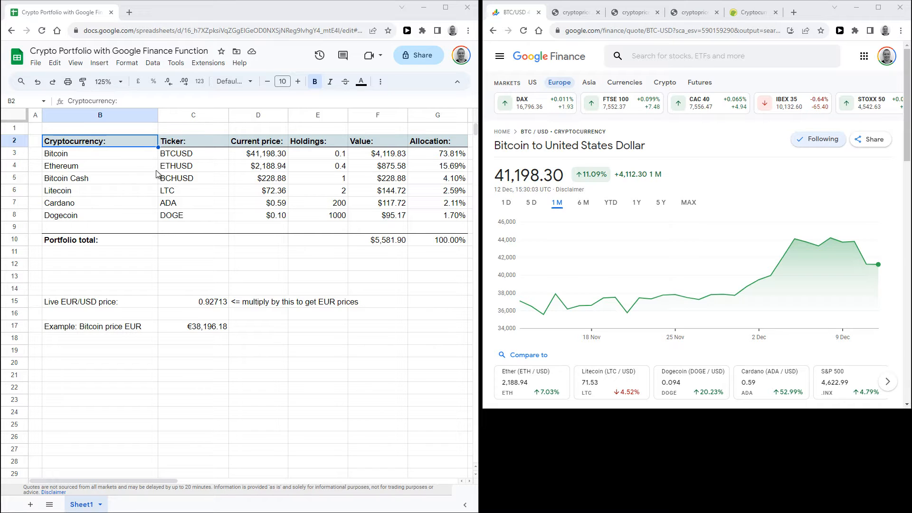
Step: View D3's =GOOGLEFINANCE(C3) formula and change Bitcoin's ticker in C3 from BTCUSD to BTCEUR
click(257, 153)
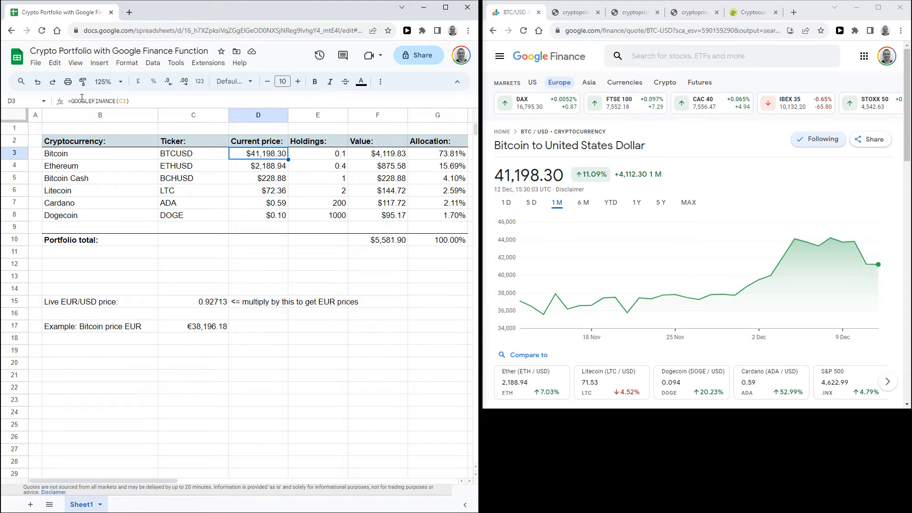
double_click(258, 153)
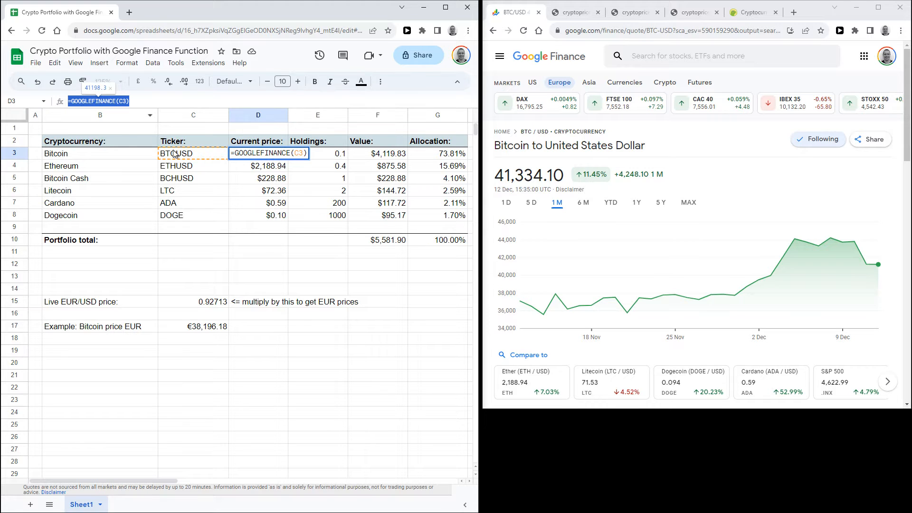
click(192, 153)
text(EUR)
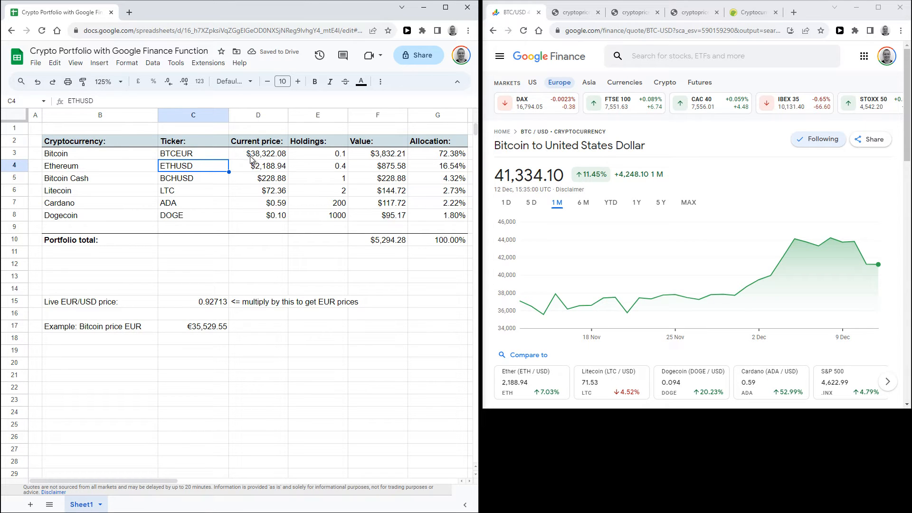
Step: Check the euro format on Bitcoin's D3 price and restore ticker C3 to BTCUSD
click(259, 153)
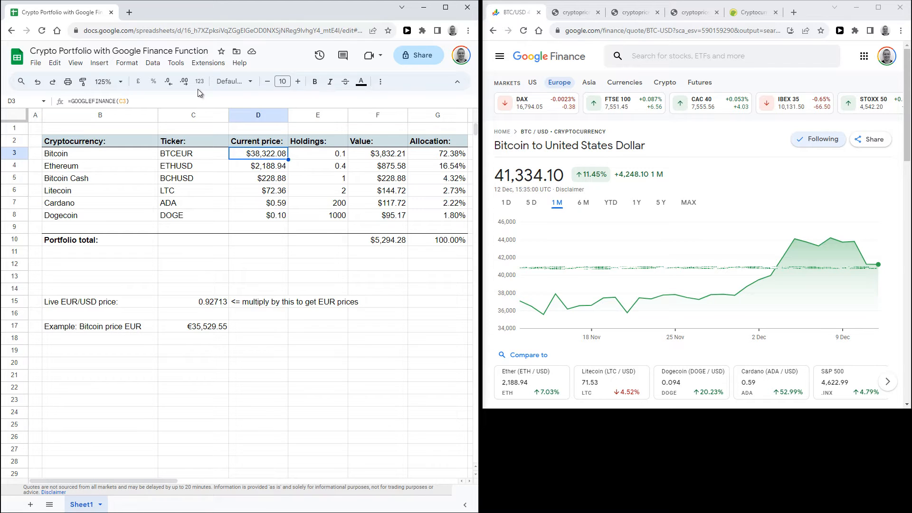
click(199, 81)
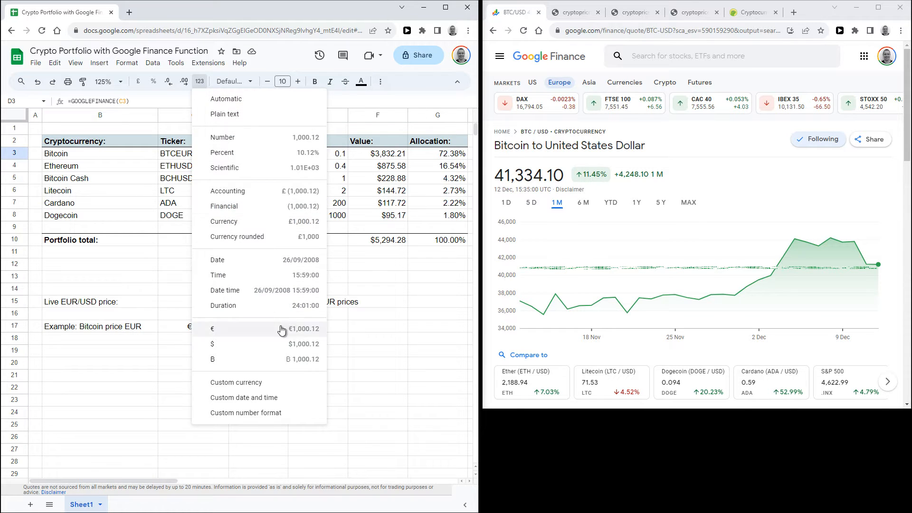
click(212, 329)
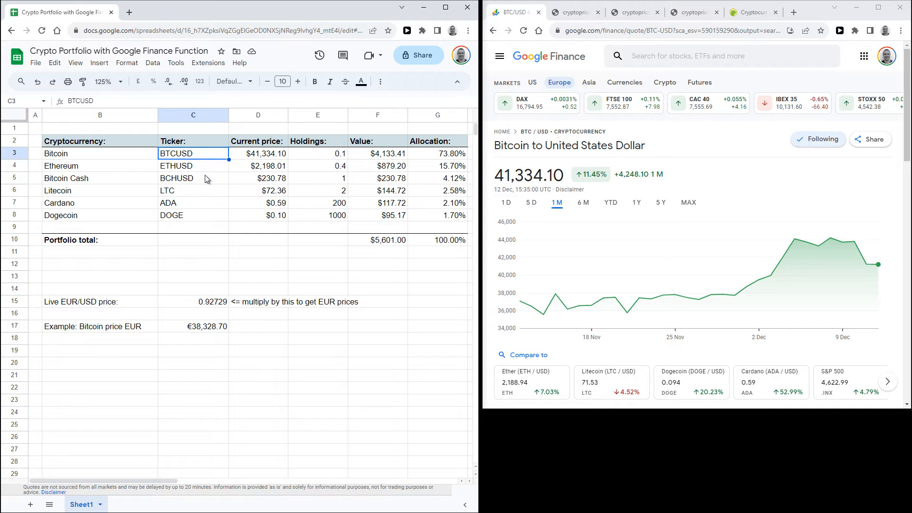
mouse_move(203, 182)
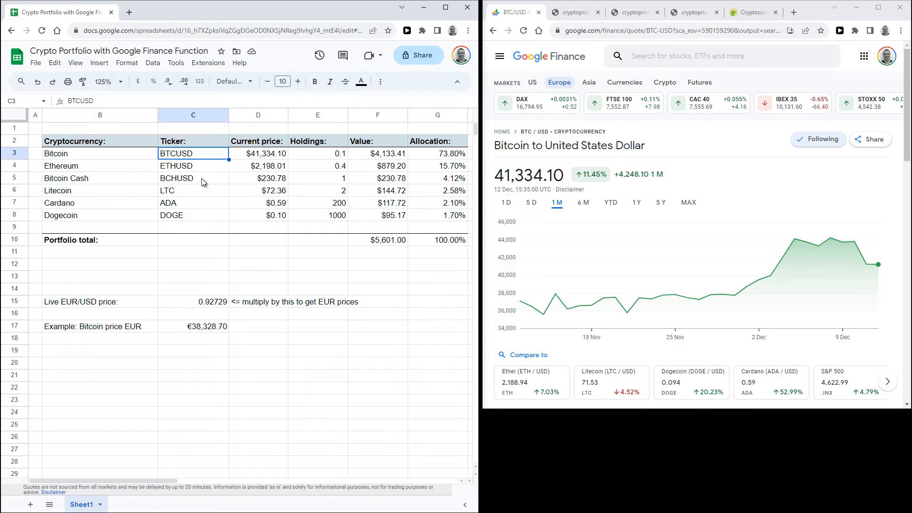
Step: Reveal D6's IMPORTDATA formula and view the cryptoprices.cc/LTC/ page returning 72.47
click(259, 190)
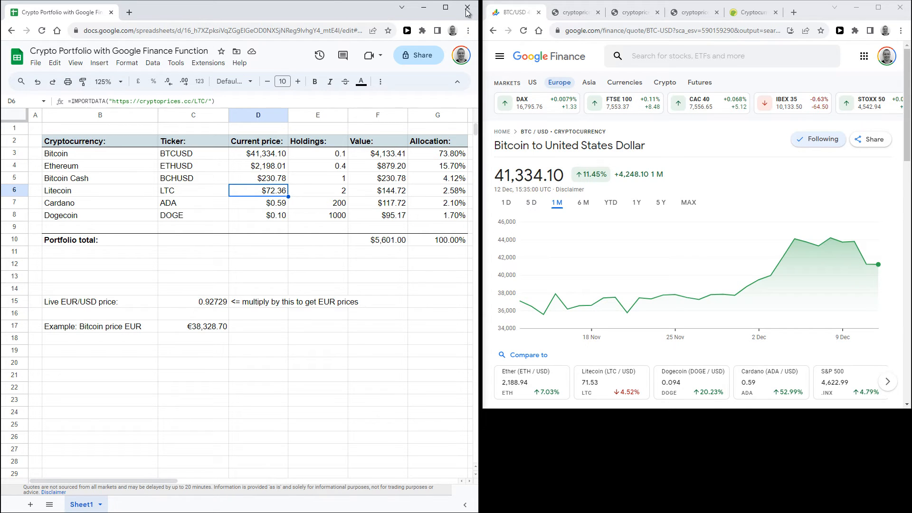
click(575, 11)
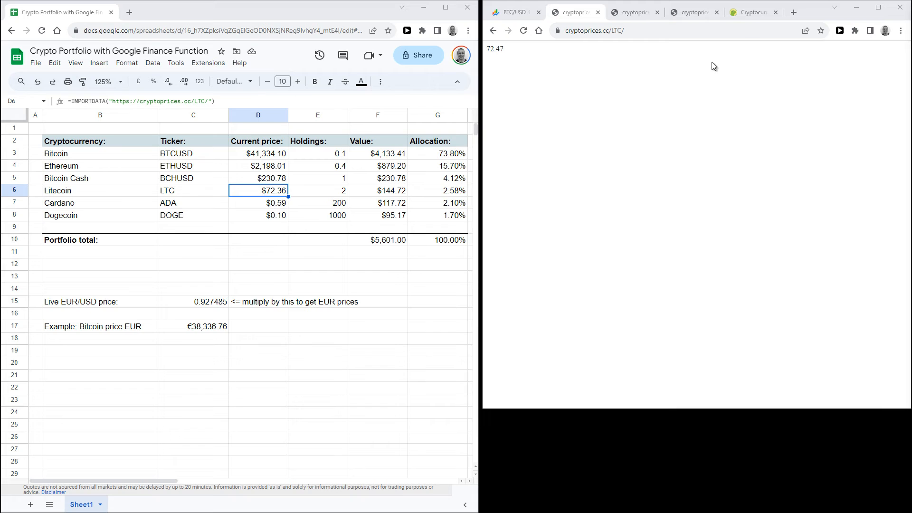
Step: Browse CoinGecko's price rankings down to Cardano ($0.5855), then return to Google Finance BTC/USD
click(752, 11)
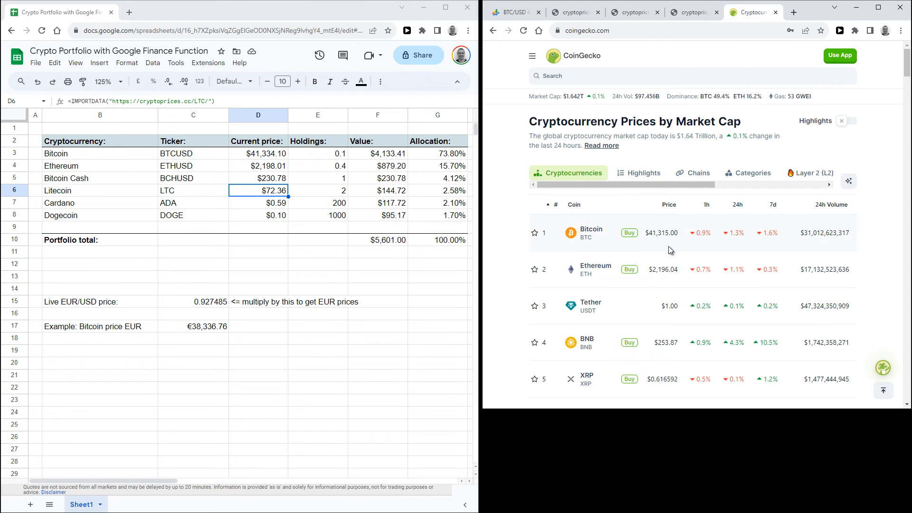
scroll(down, 3)
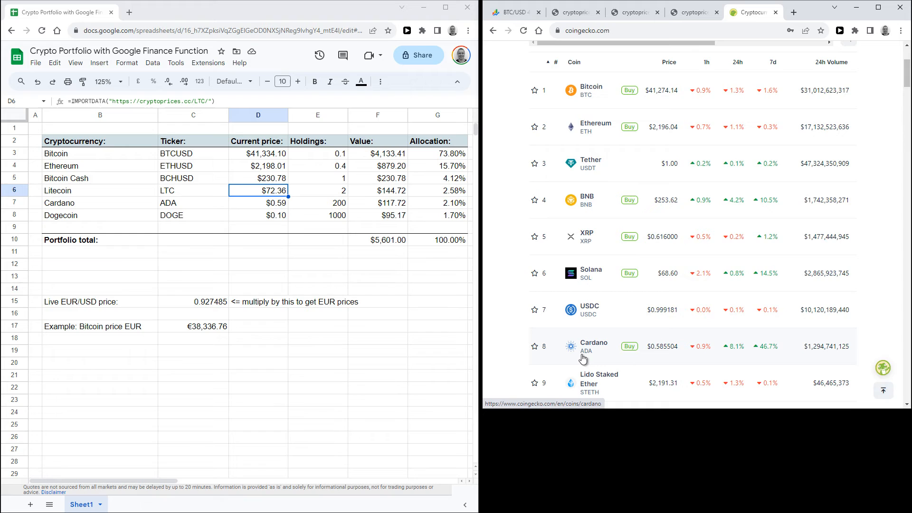
click(512, 12)
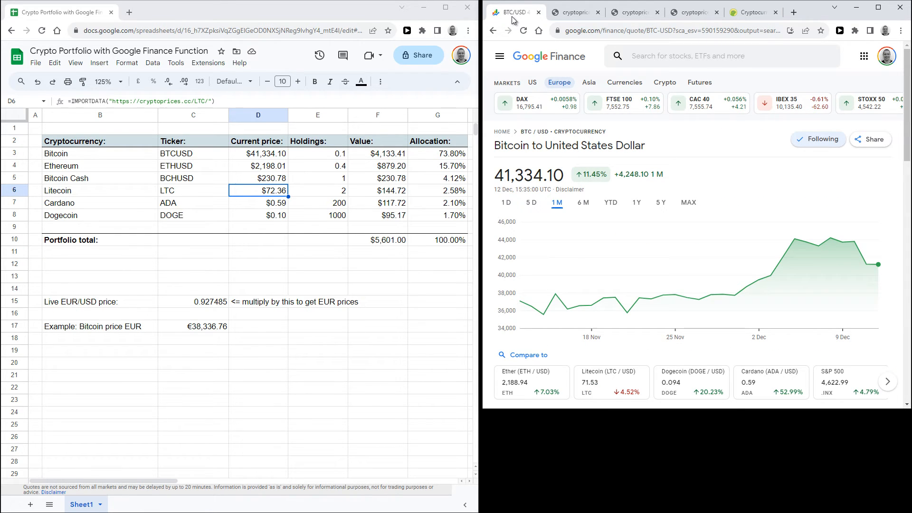
click(193, 301)
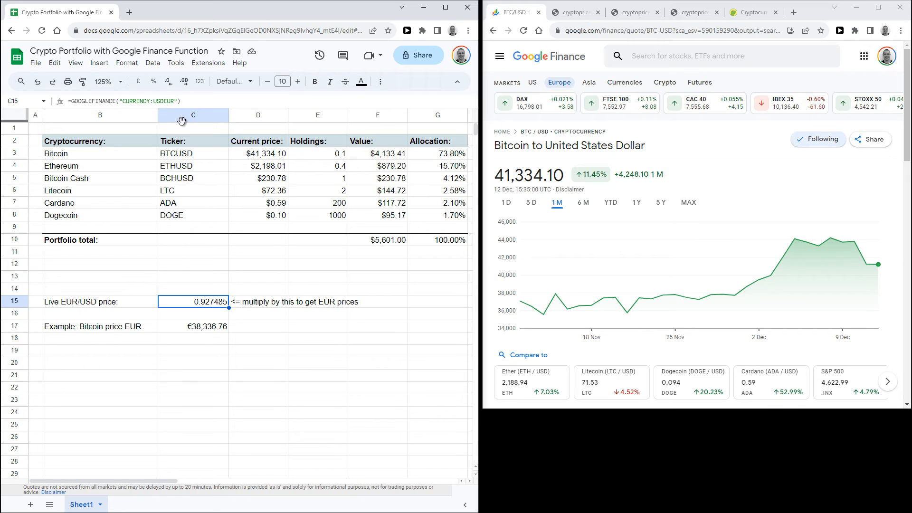
mouse_move(332, 159)
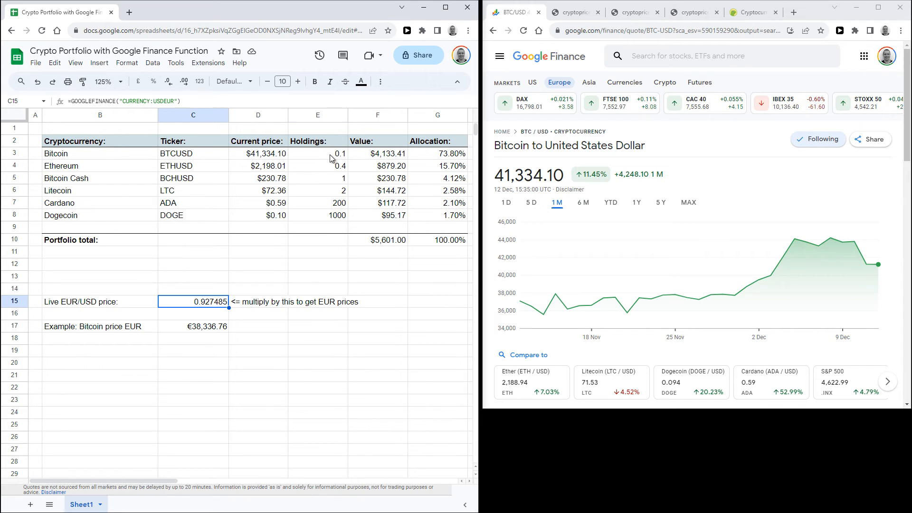
click(317, 153)
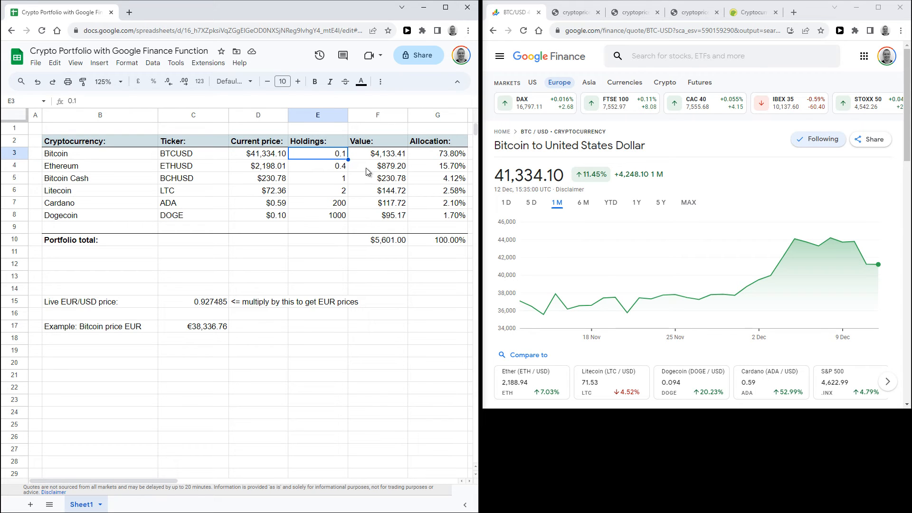
click(377, 153)
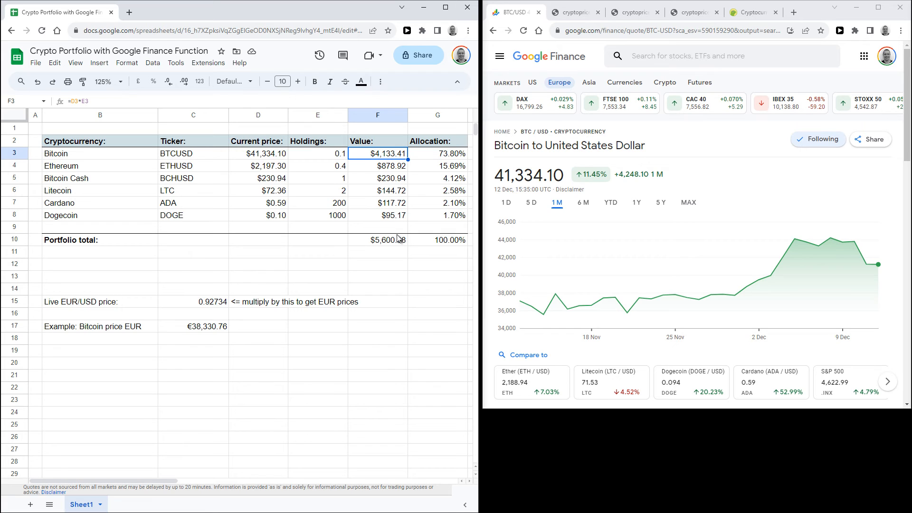
click(378, 239)
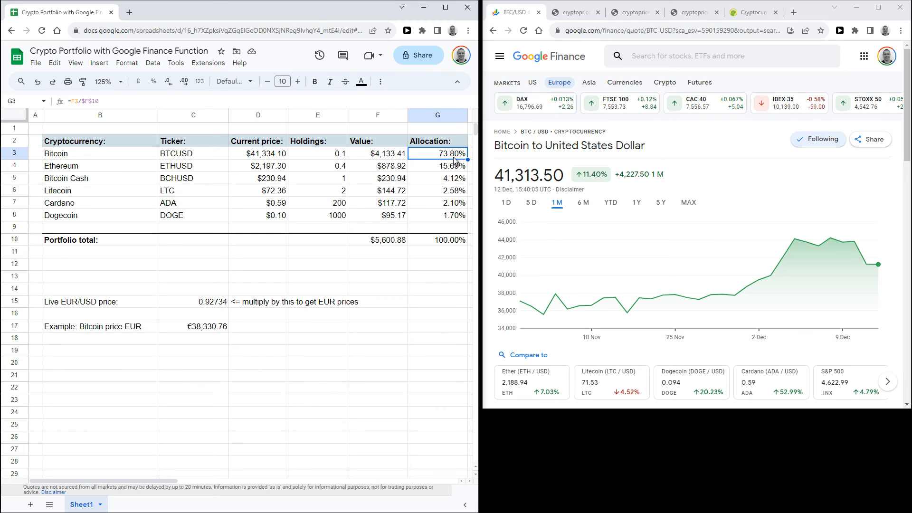
mouse_move(396, 160)
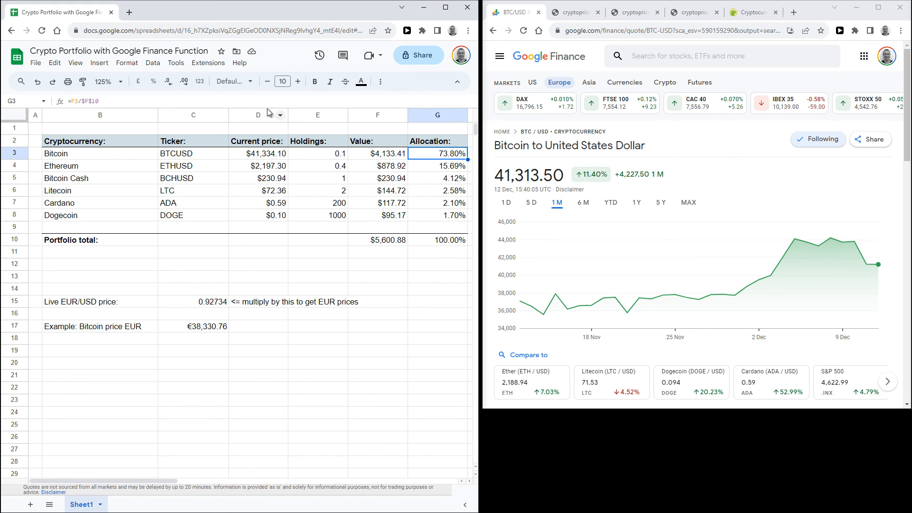
Step: Show Percent is applied to Bitcoin's 73.80% allocation via the More formats list
click(199, 81)
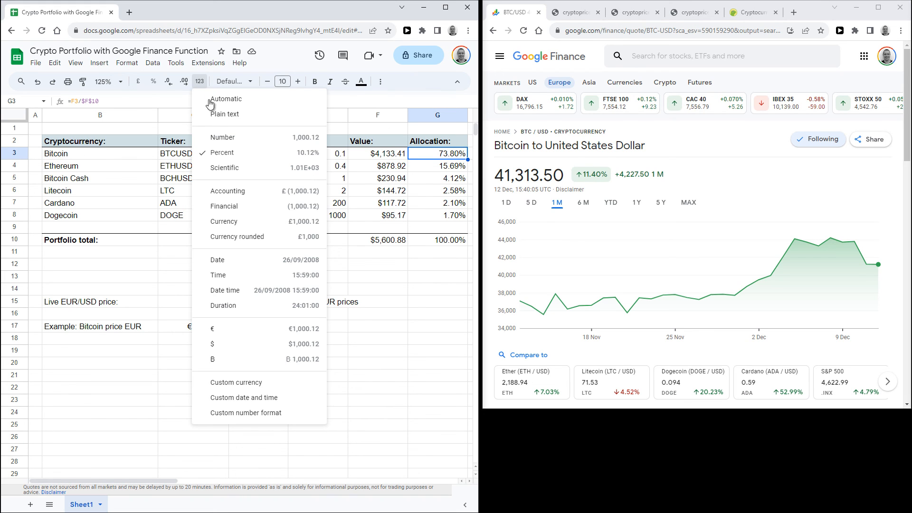